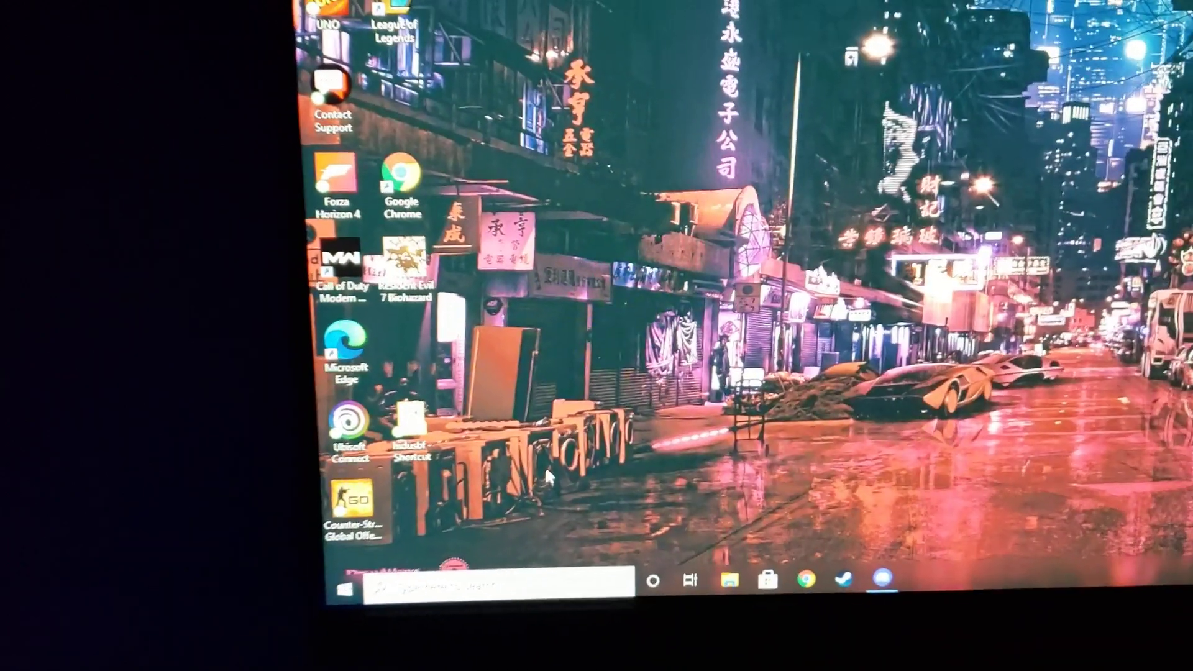
Bring up the Win+X power-user menu from the Start button
{"action": "right_click", "coordinate": [345, 589]}
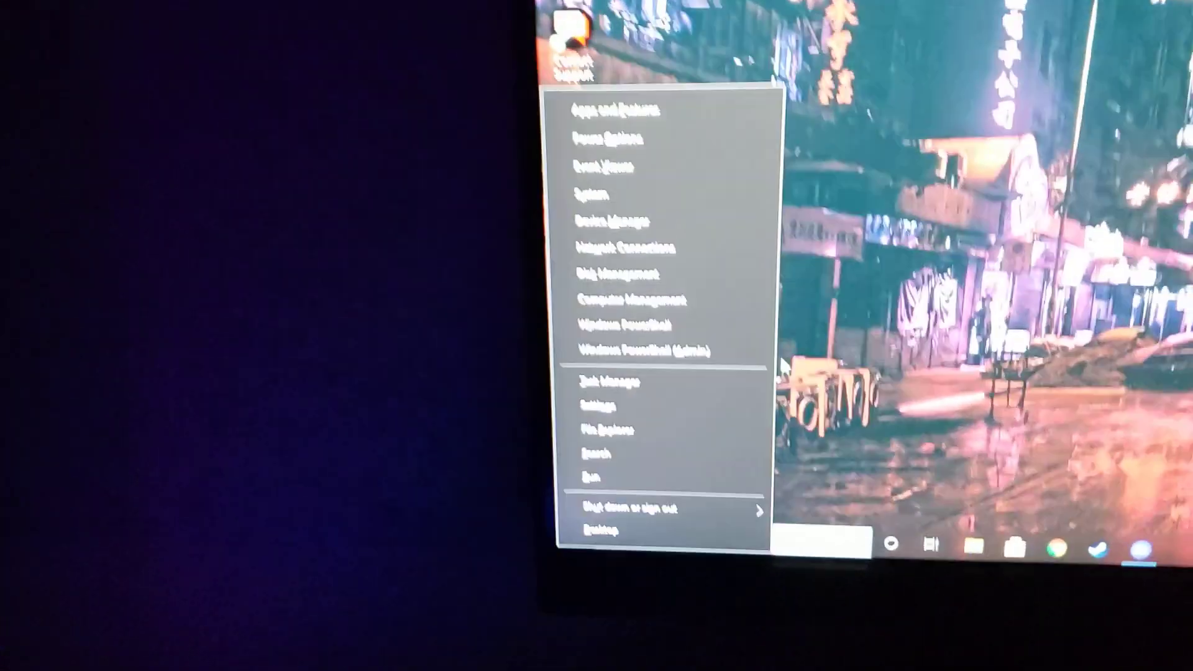
{"action": "mouse_move", "coordinate": [567, 243]}
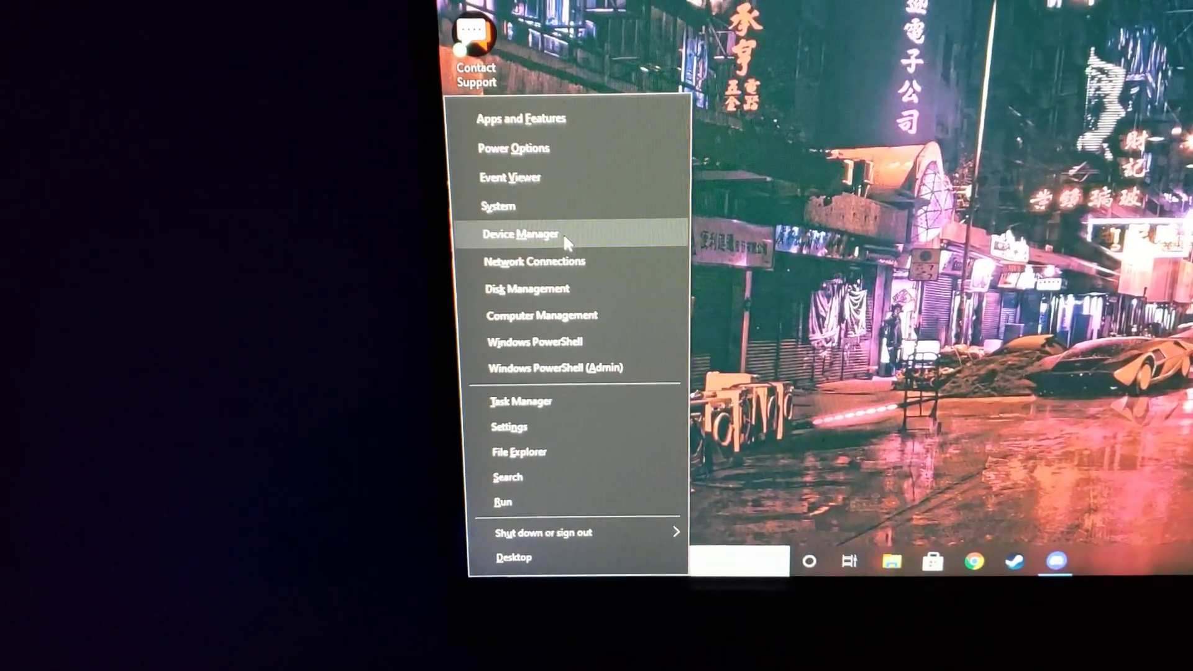
Launch Device Manager from the power-user menu
{"action": "left_click", "coordinate": [521, 233]}
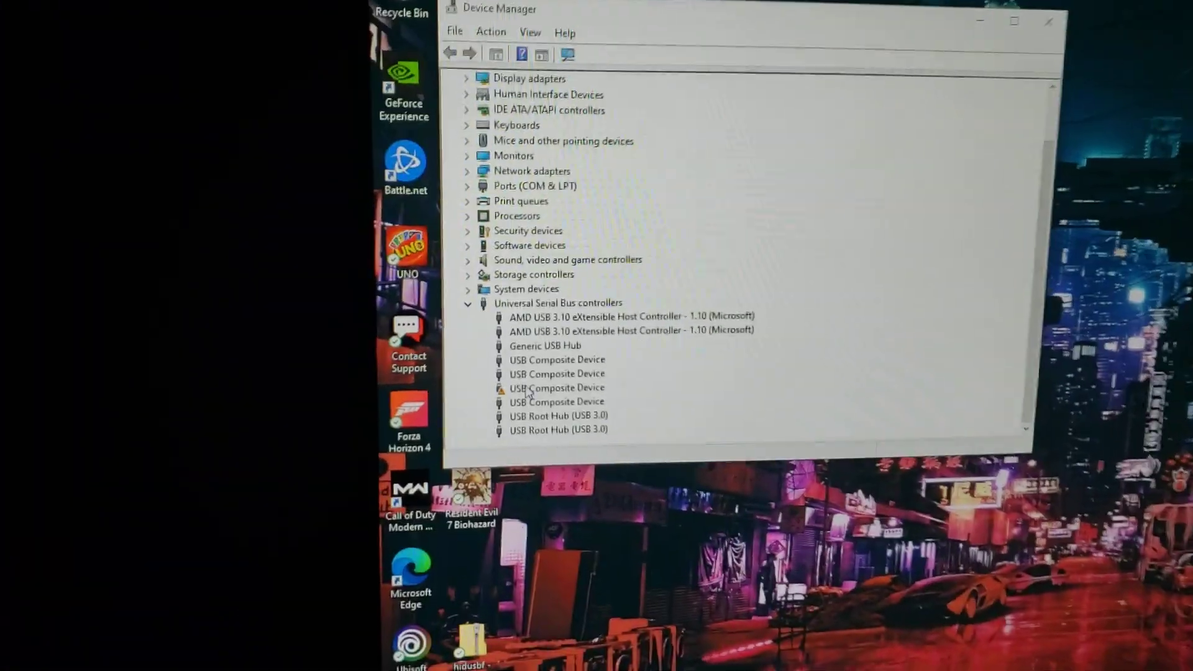
Show the context actions for the USB Composite Device flagged with a warning icon
{"action": "right_click", "coordinate": [557, 388]}
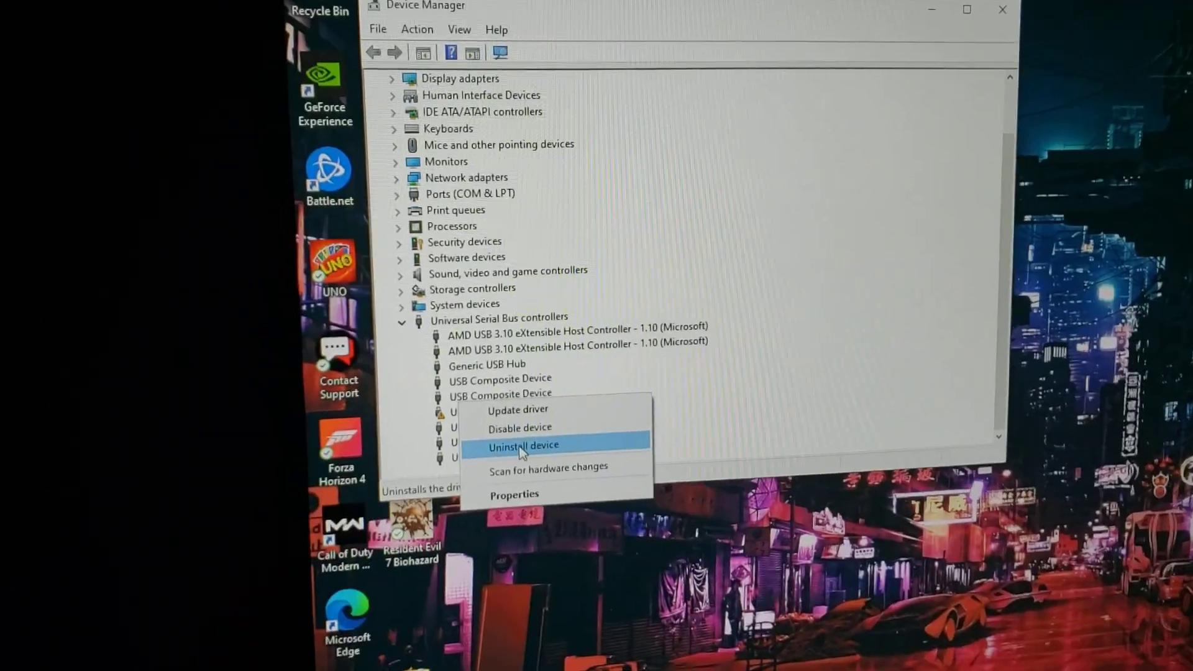
{"action": "left_click", "coordinate": [524, 445]}
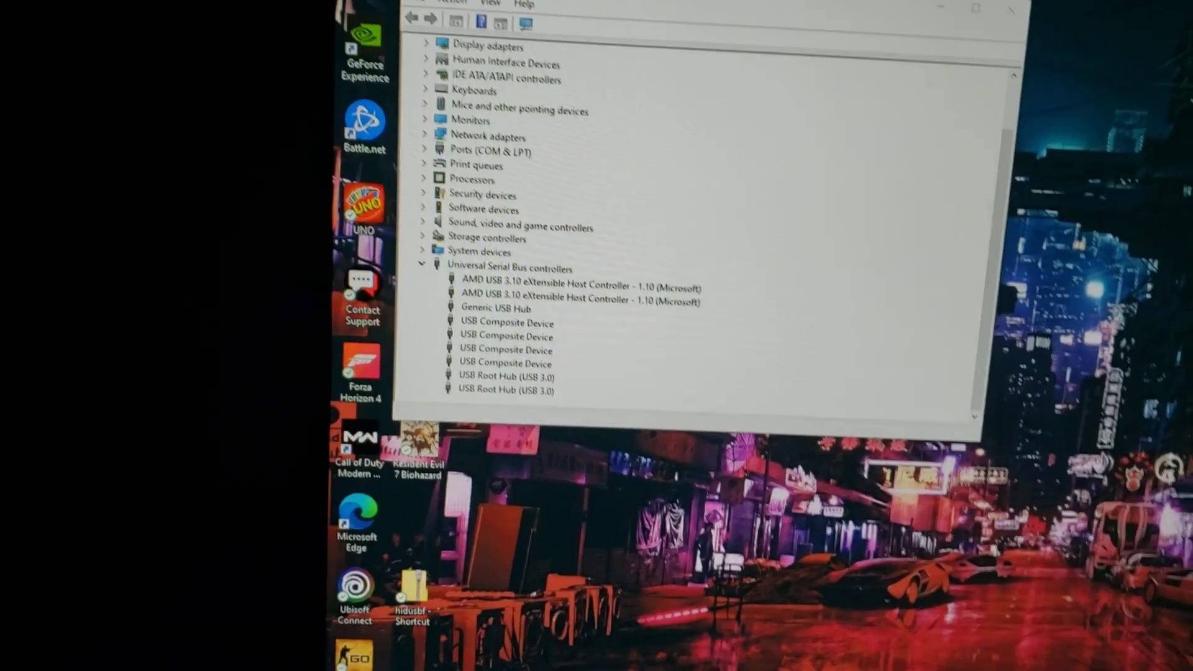
Scroll the USB controllers list to confirm all four USB Composite Devices show no warnings
{"action": "scroll", "scroll_direction": "down", "scroll_amount": 3}
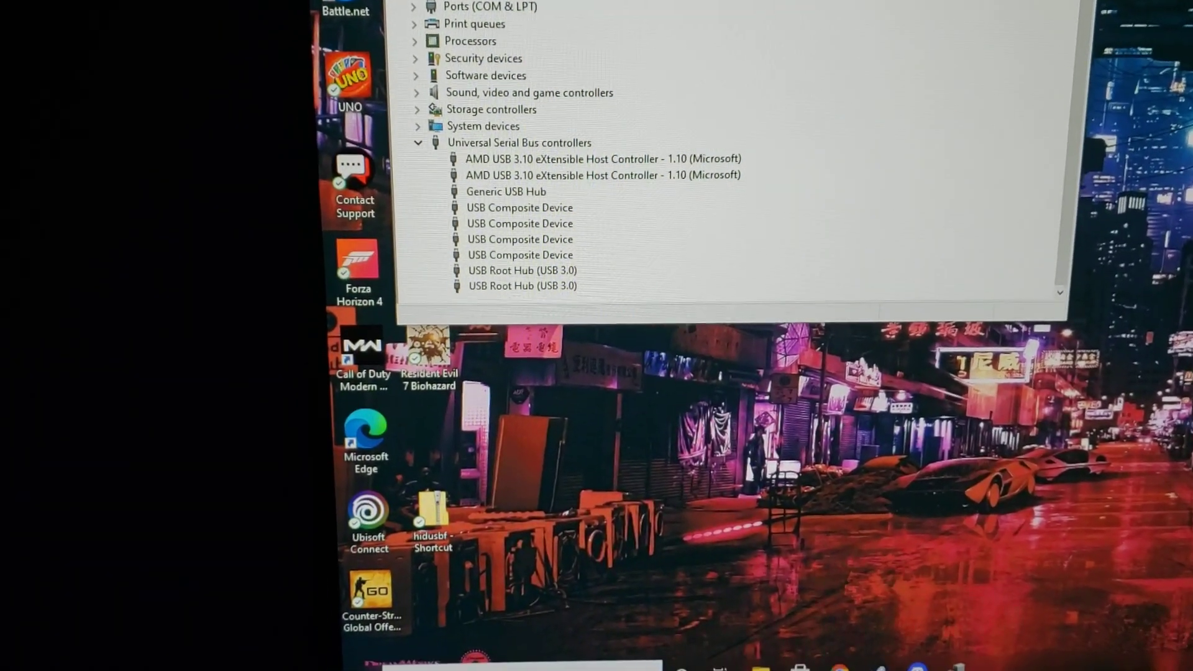